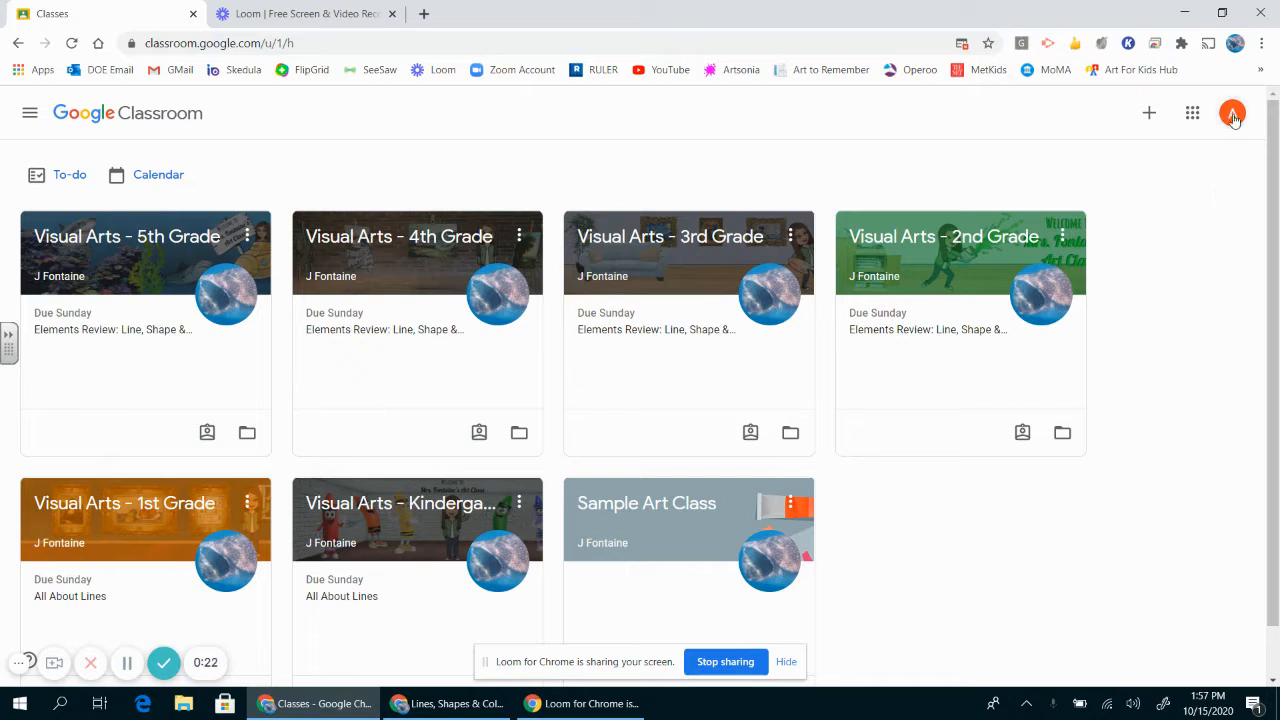
Open the Visual Arts - Kindergarten class from the Classroom home page
click(1232, 112)
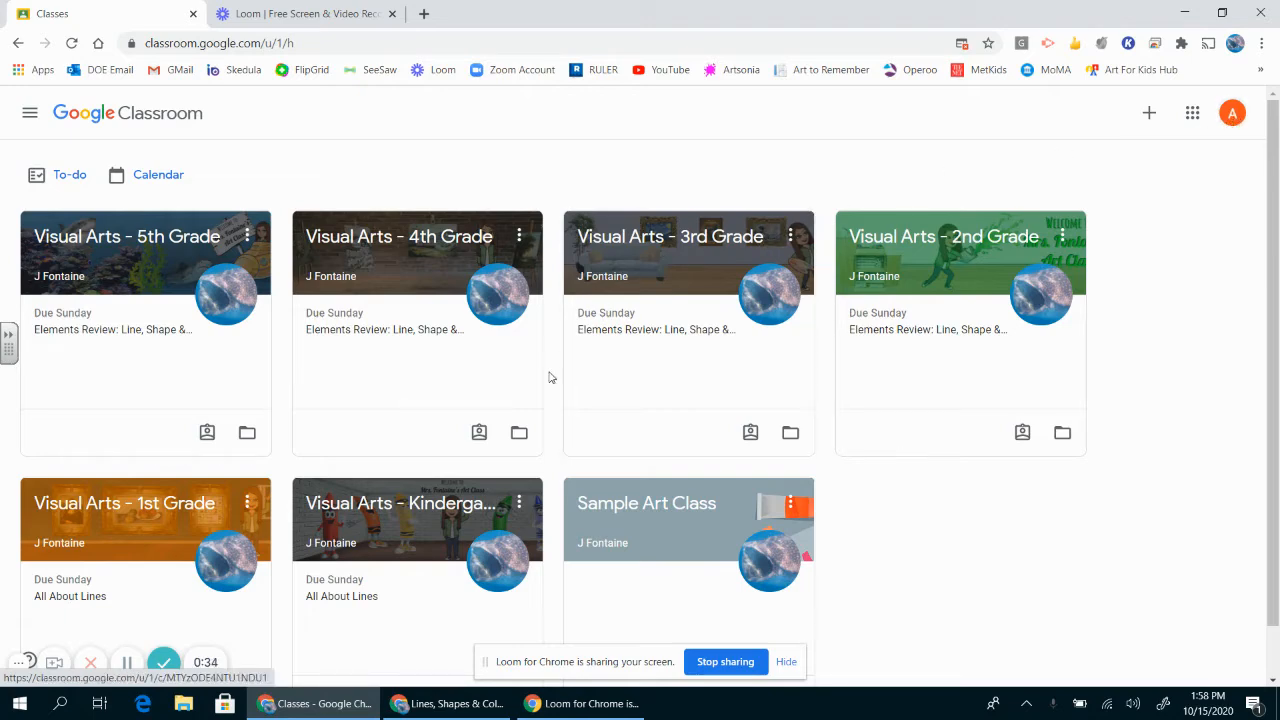
click(400, 504)
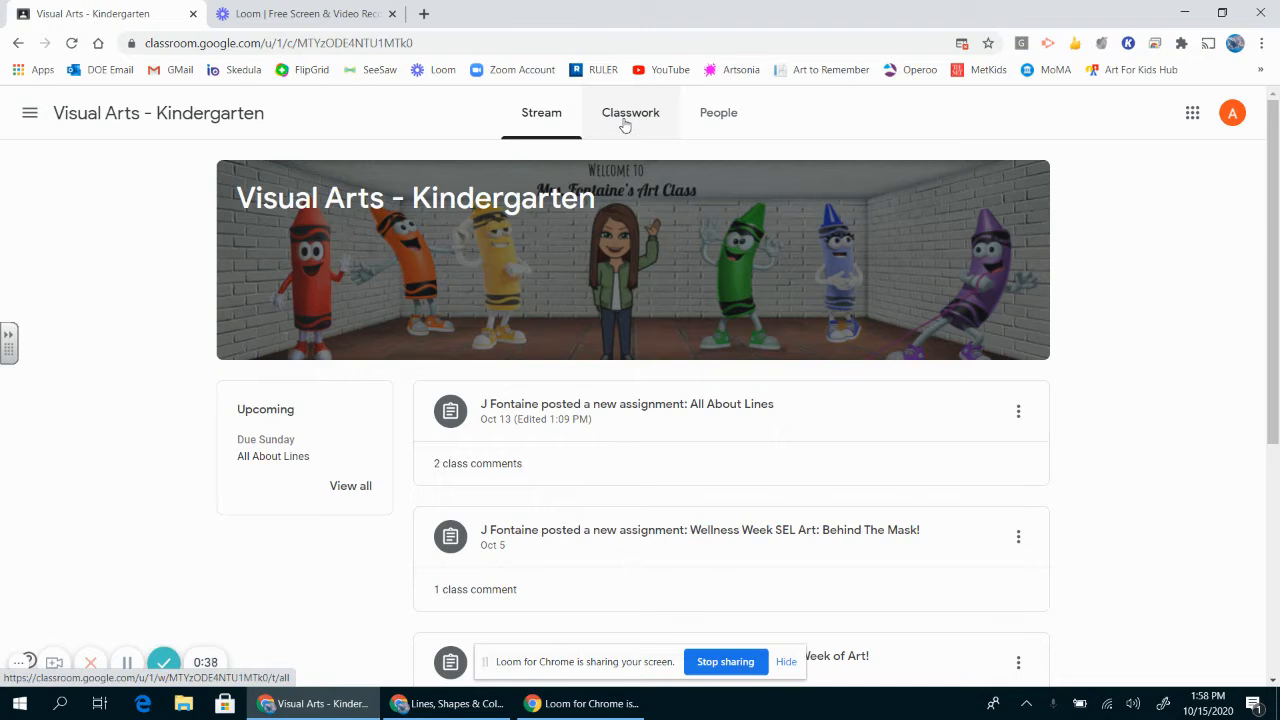
From Classwork, open the 'Welcome to the 1st Week of Art!' assignment
click(636, 112)
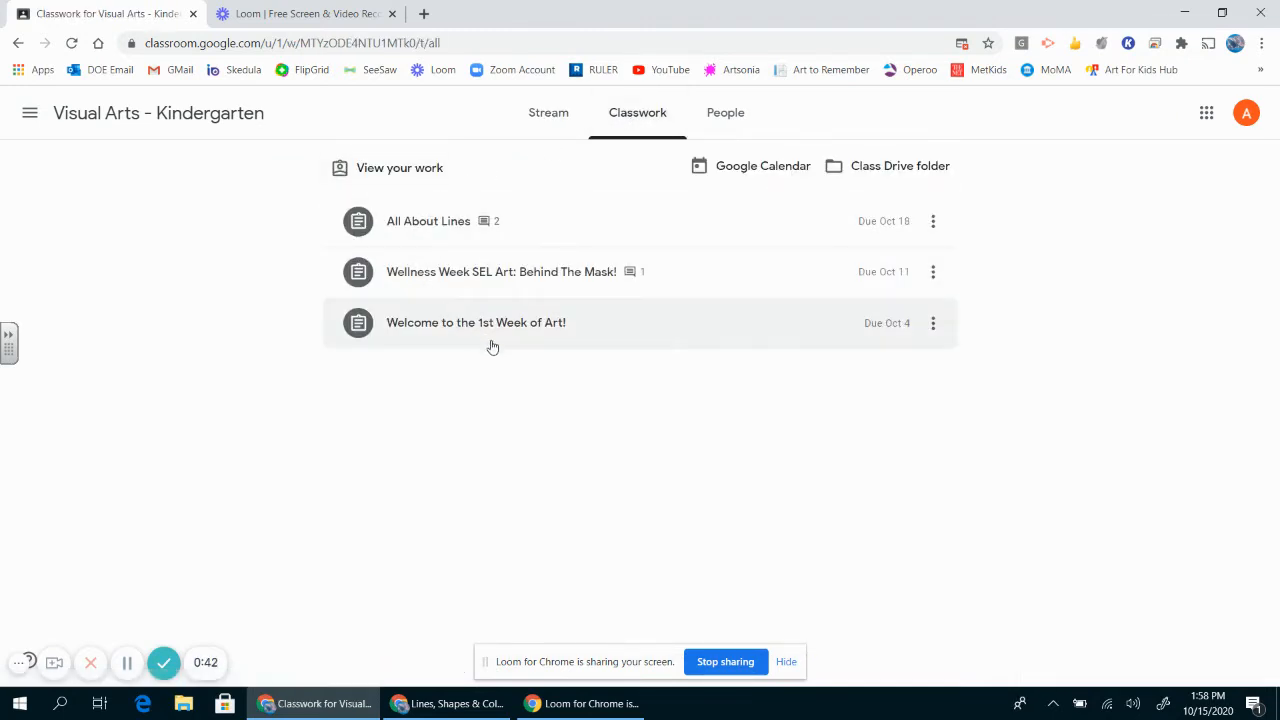
mouse_move(584, 376)
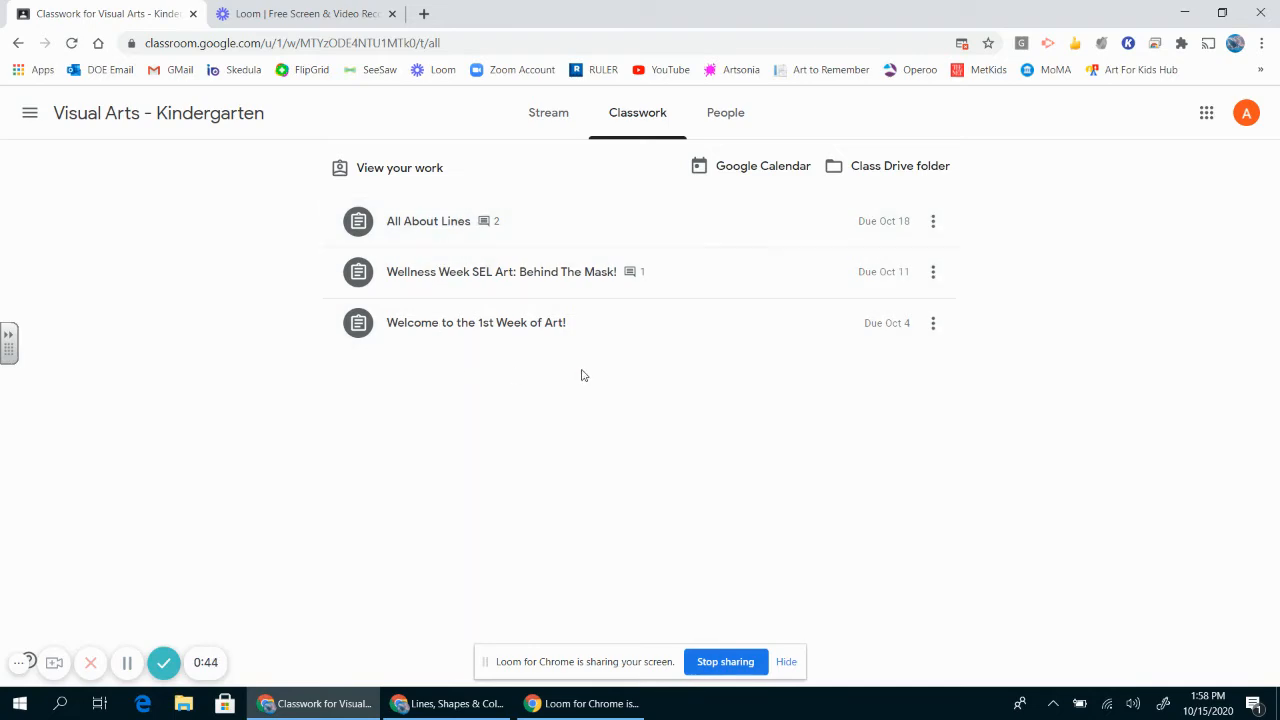
click(476, 322)
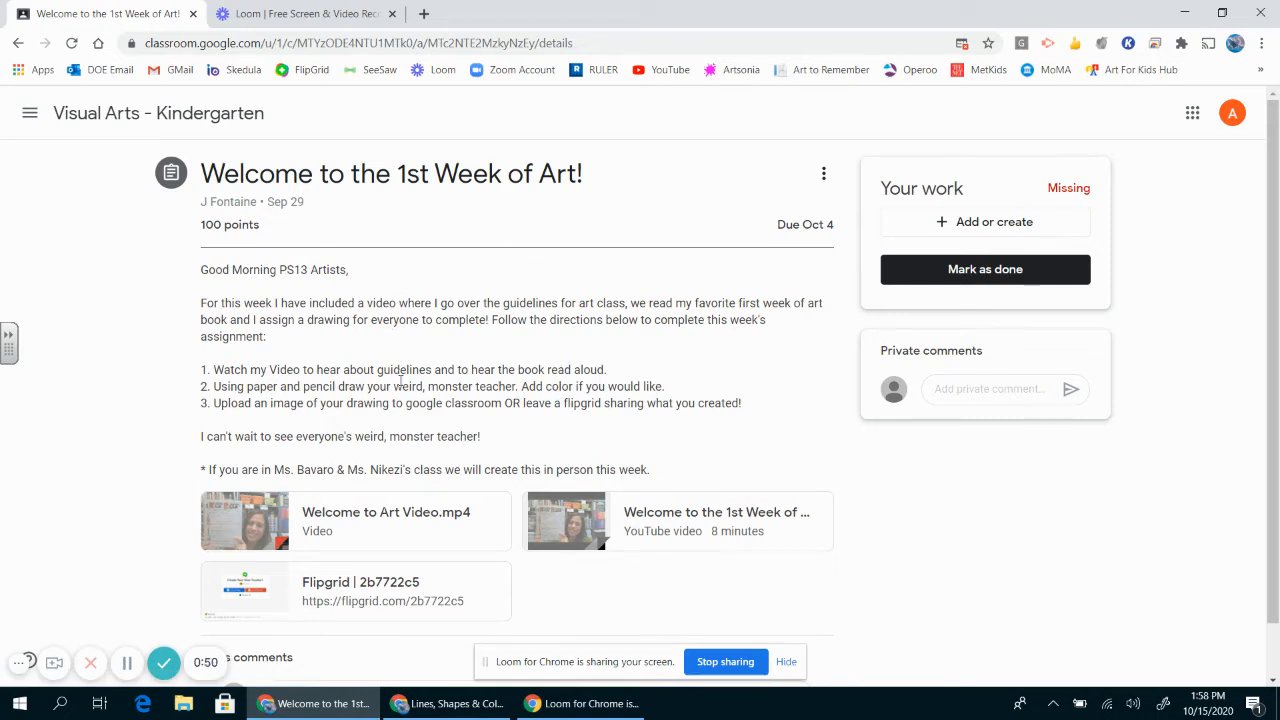
mouse_move(600, 550)
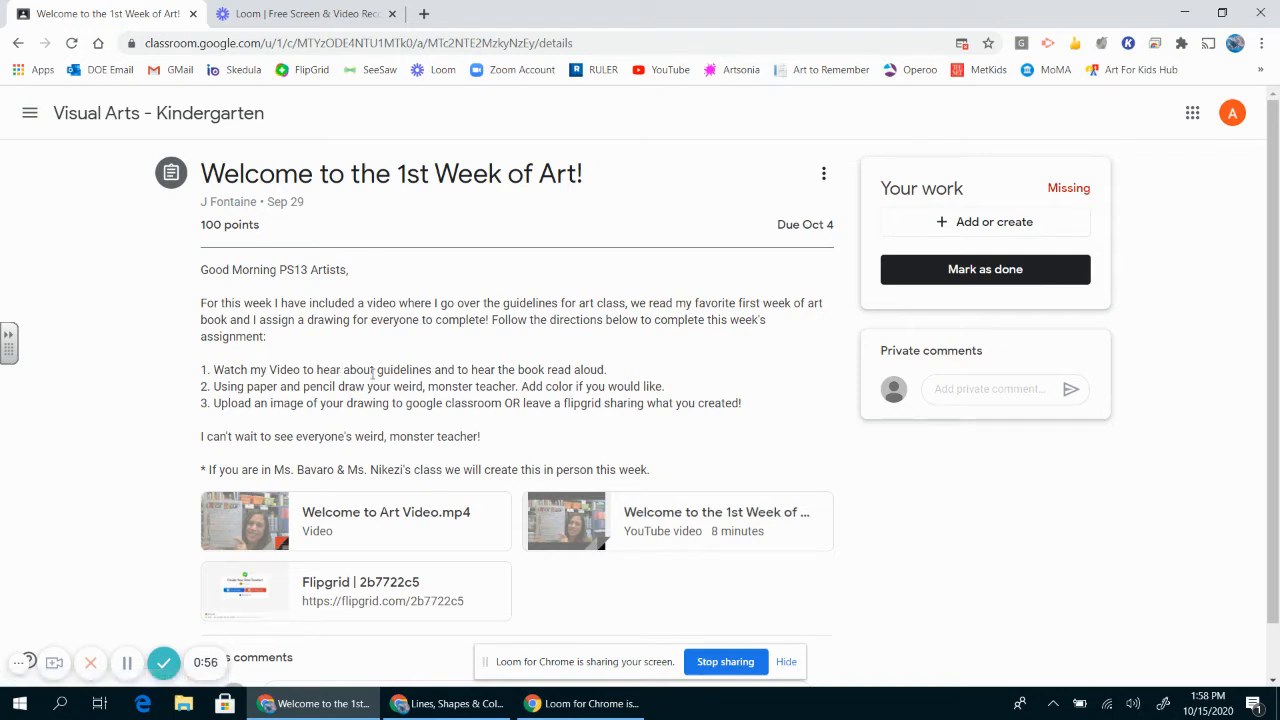
mouse_move(310, 424)
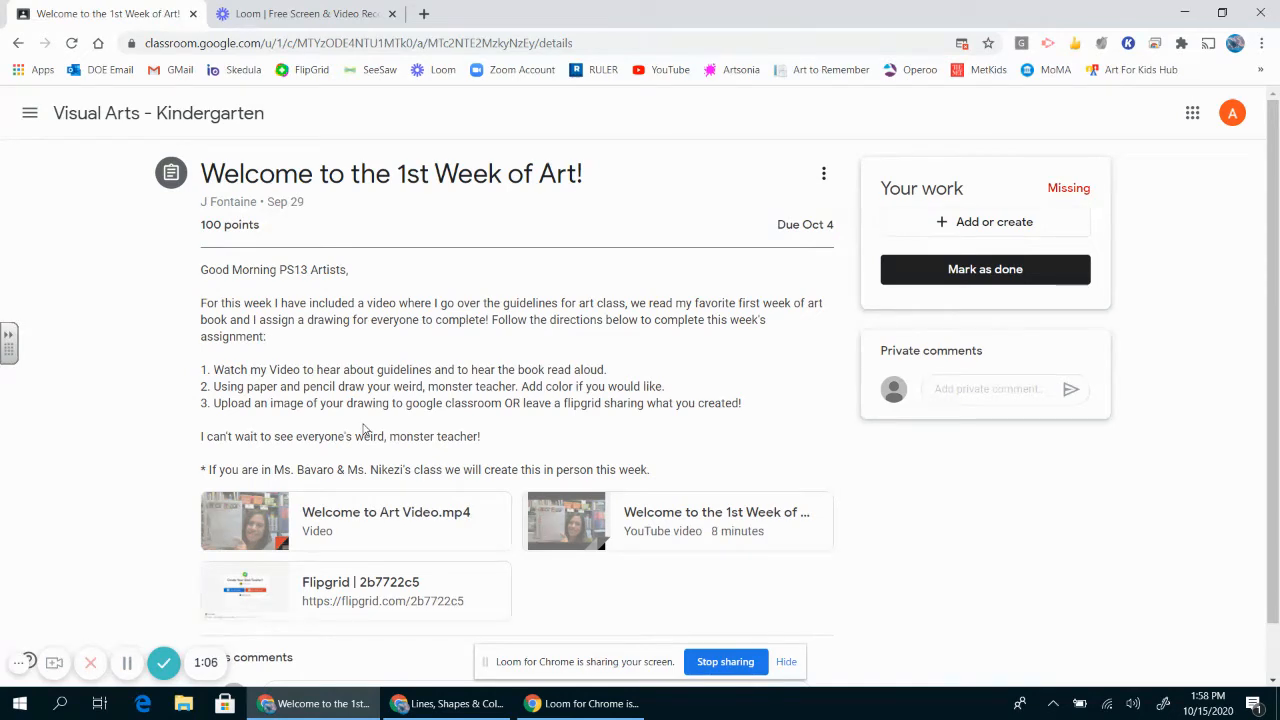
mouse_move(688, 160)
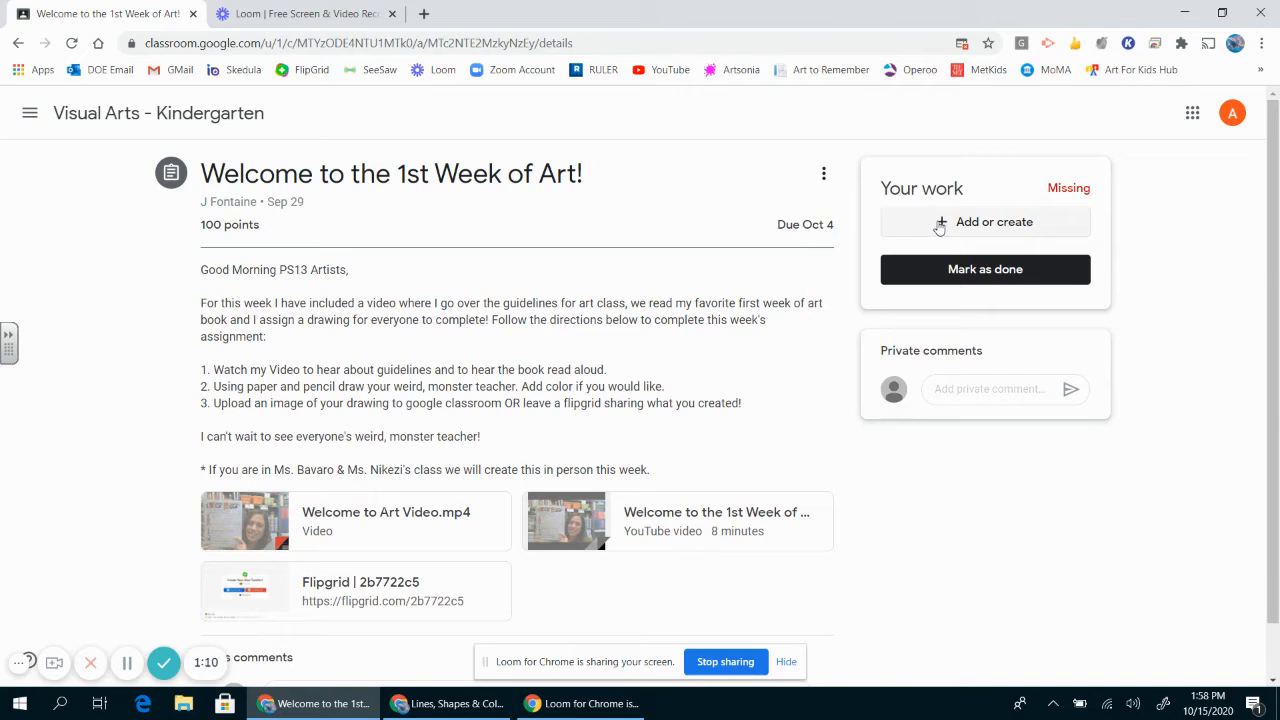
Create a new Google Doc under Your work and open 'Art Student - Welcome to the 1st Week of Art!'
click(984, 220)
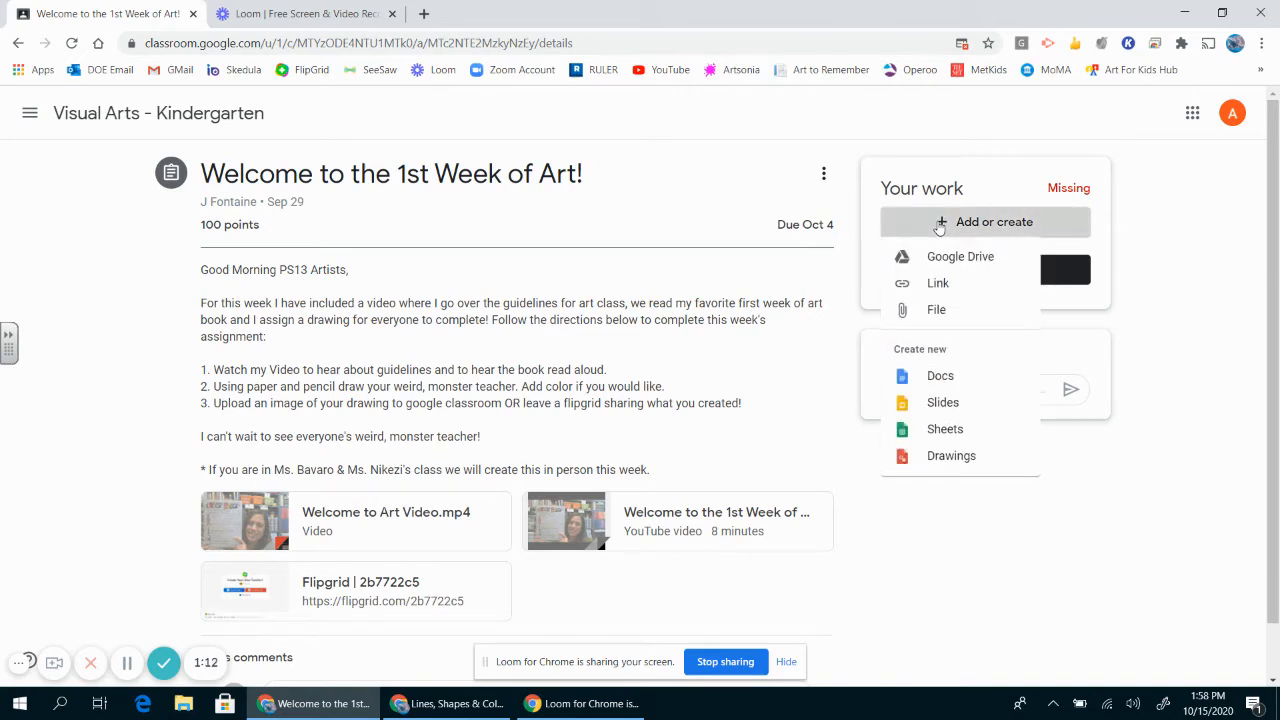
mouse_move(948, 356)
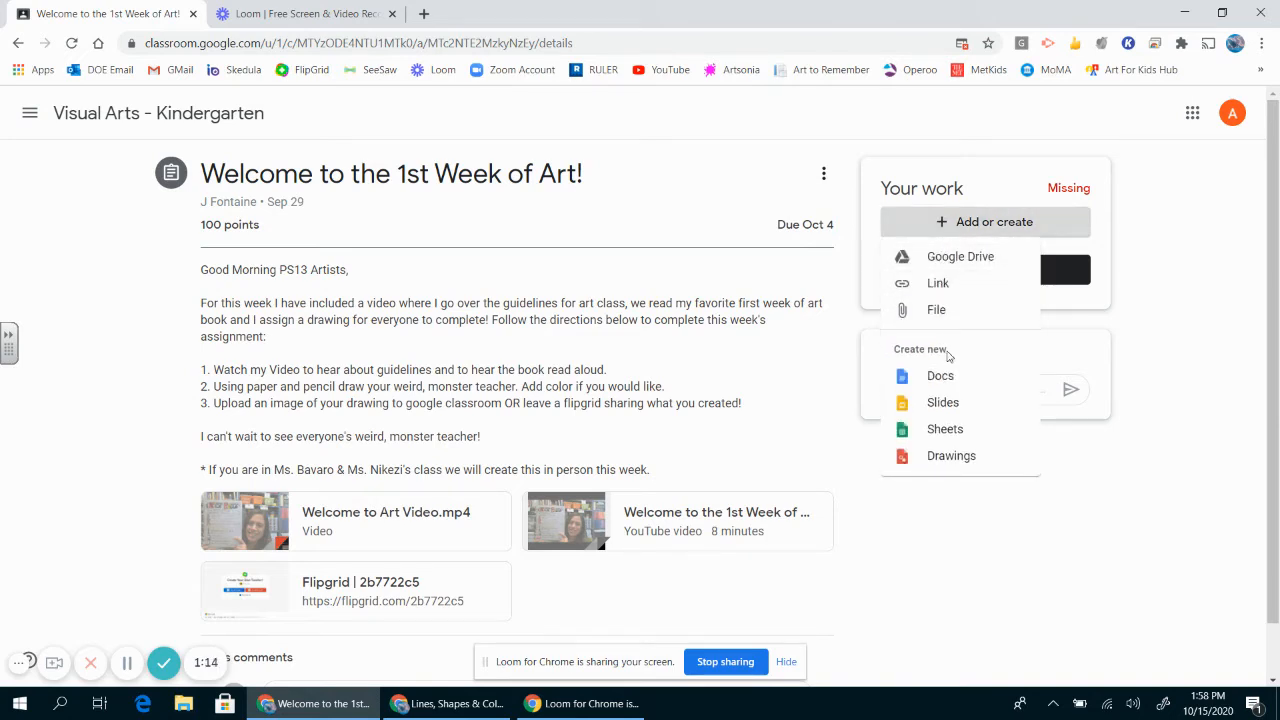
mouse_move(940, 376)
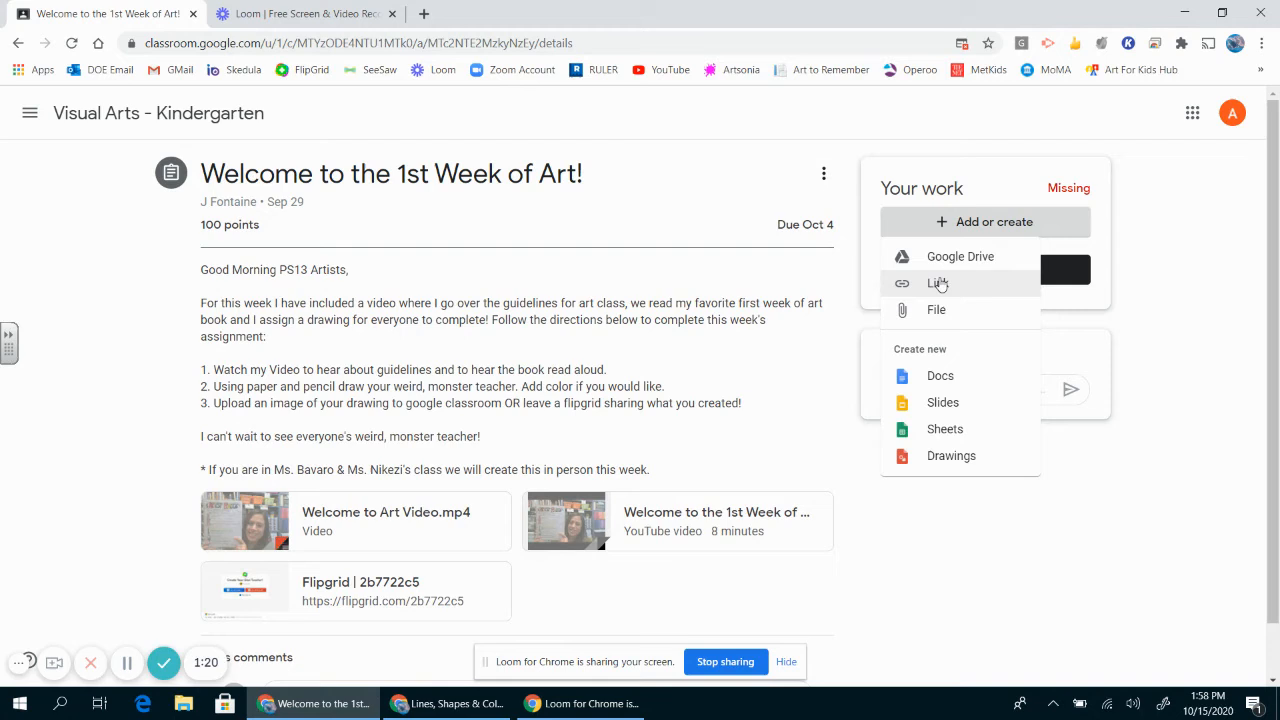
mouse_move(952, 348)
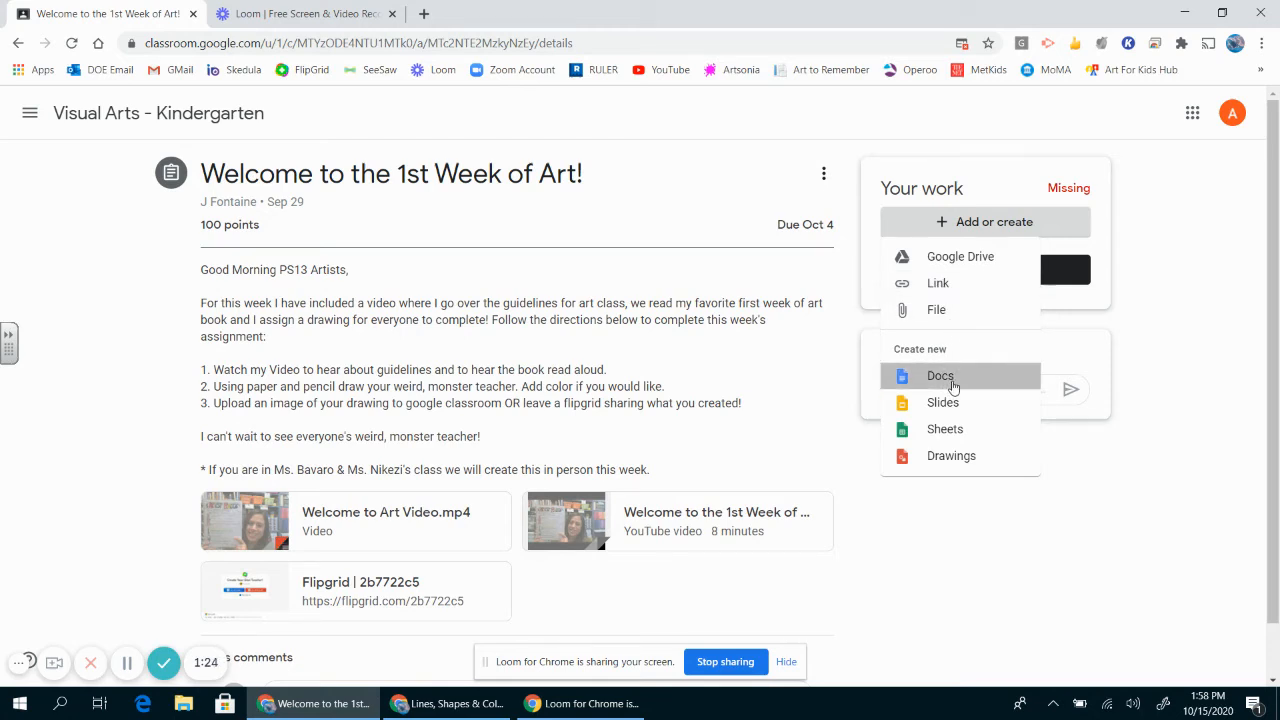
click(940, 376)
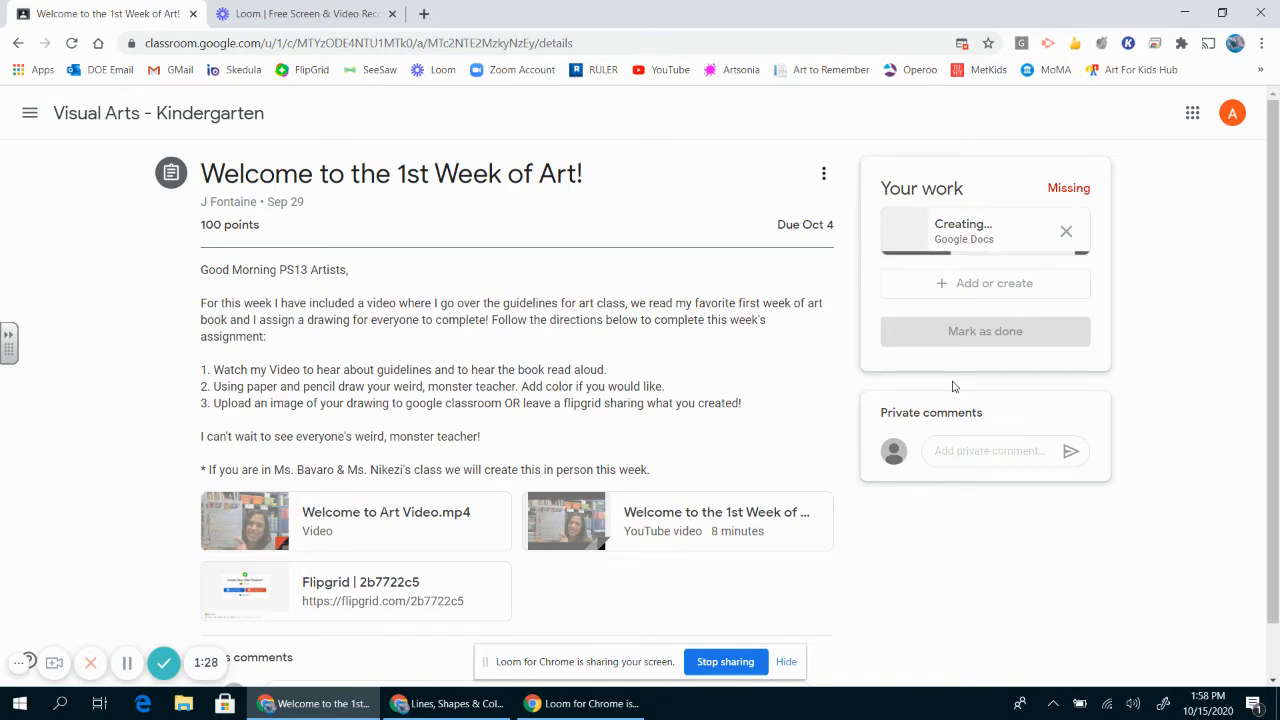
click(984, 230)
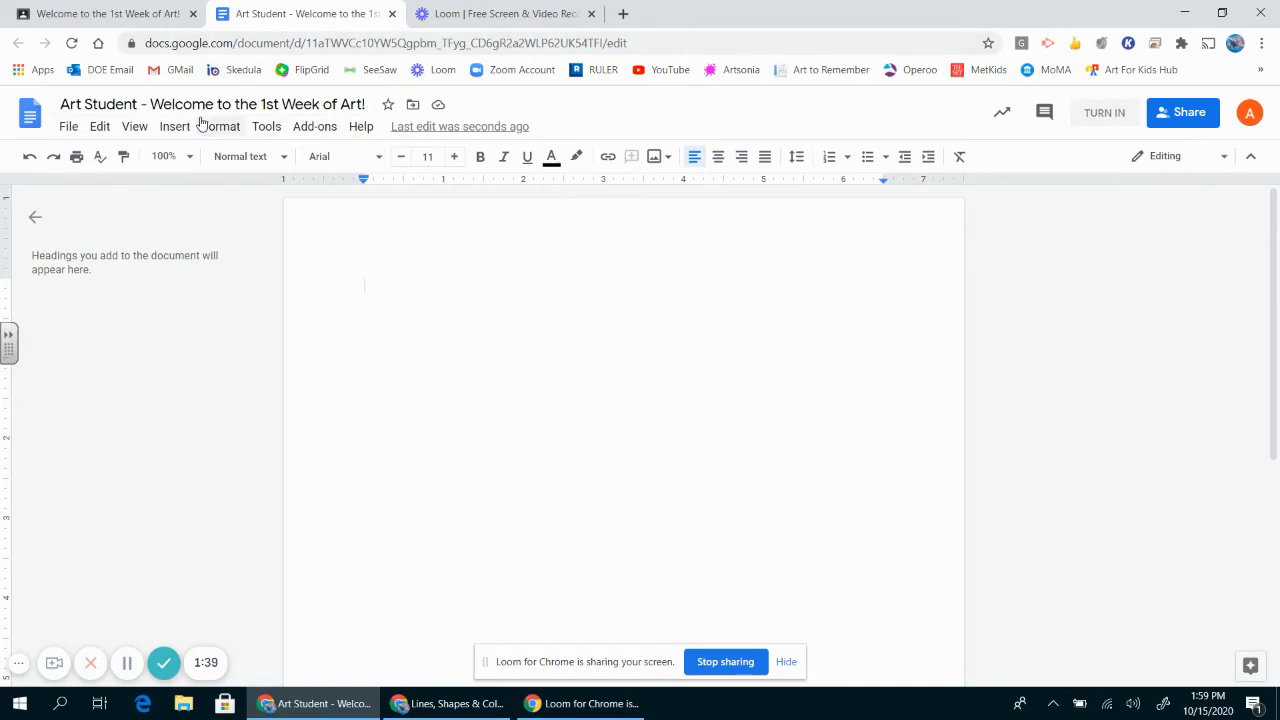
Start inserting an image from the camera into the blank document
click(174, 126)
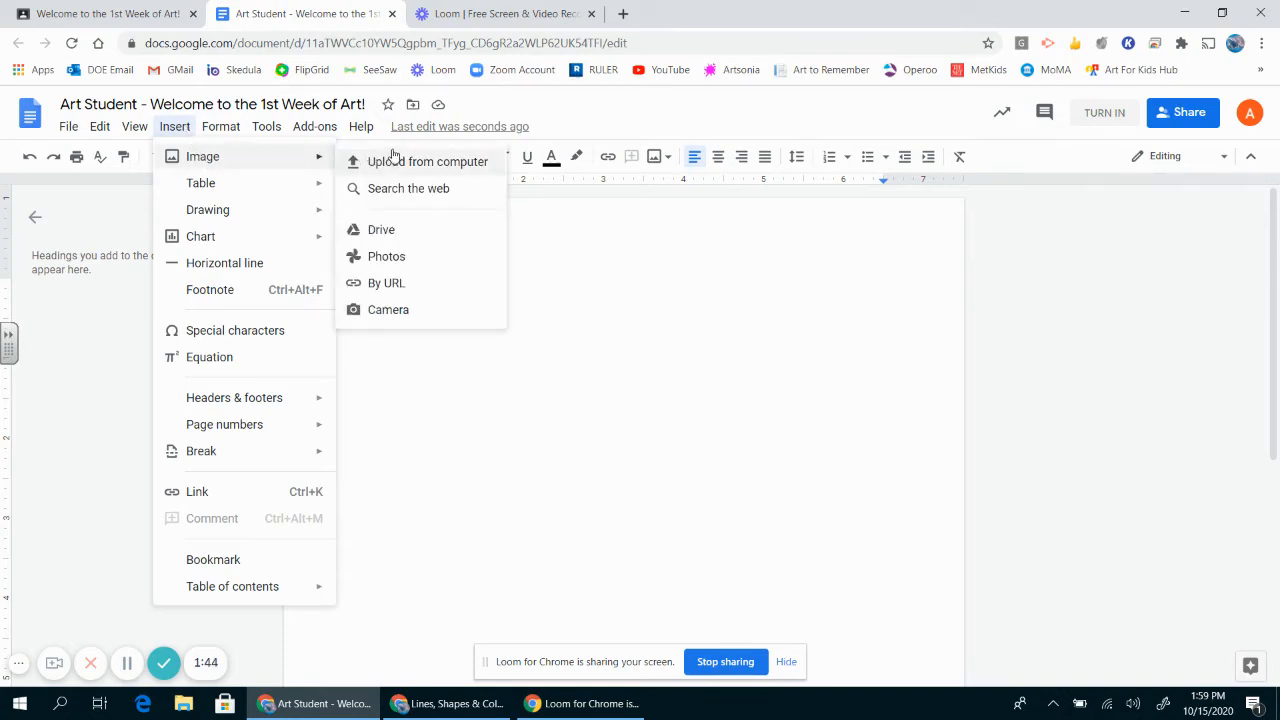
mouse_move(388, 308)
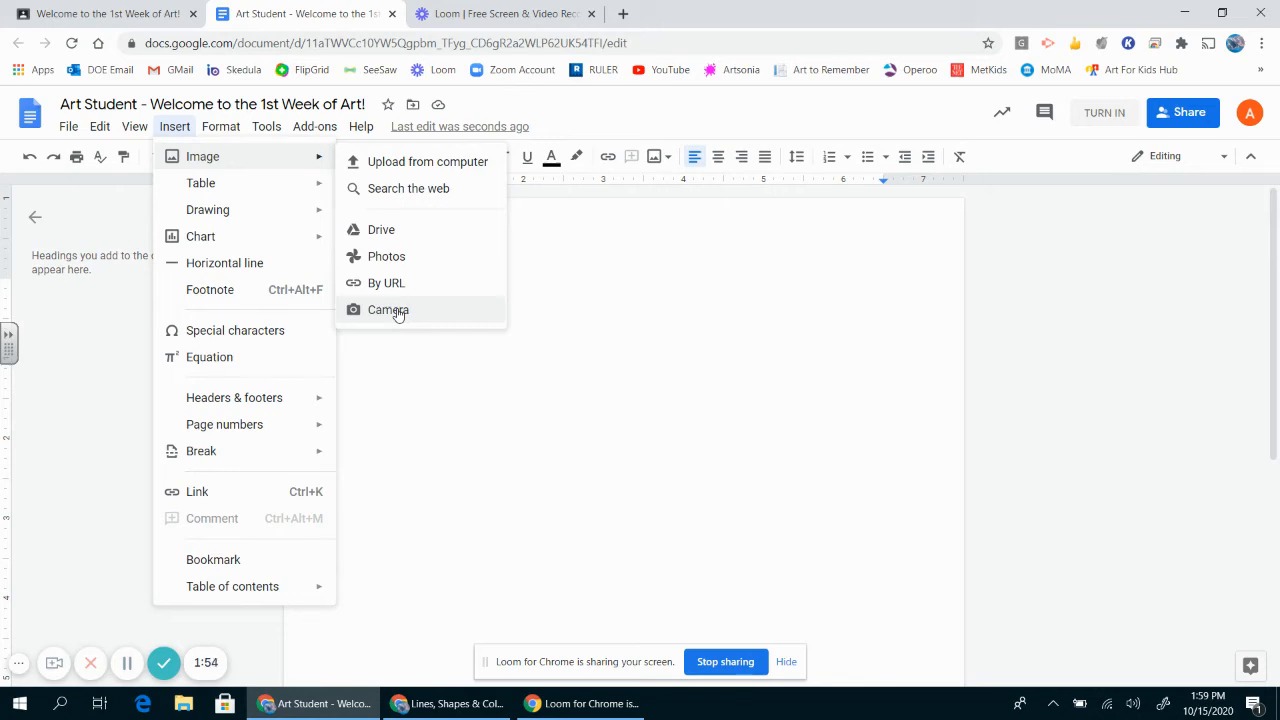
click(388, 308)
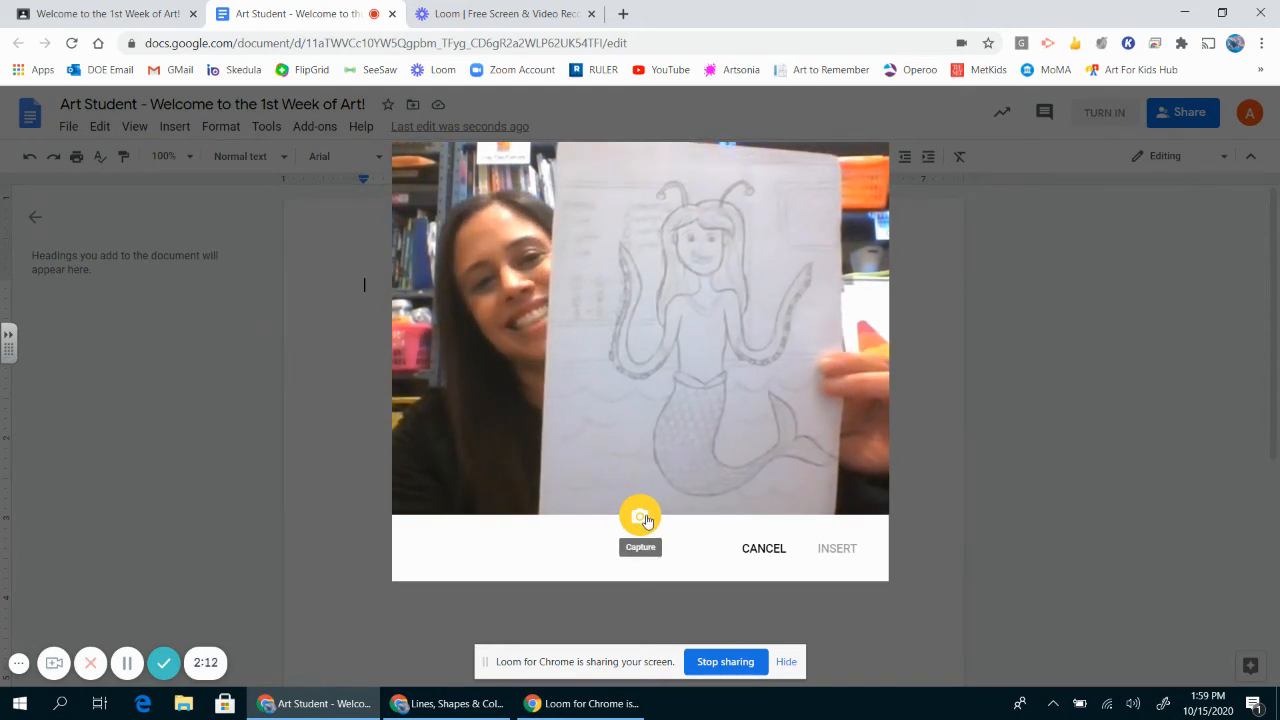
Capture the held-up mermaid drawing and insert the photo into the document
click(640, 516)
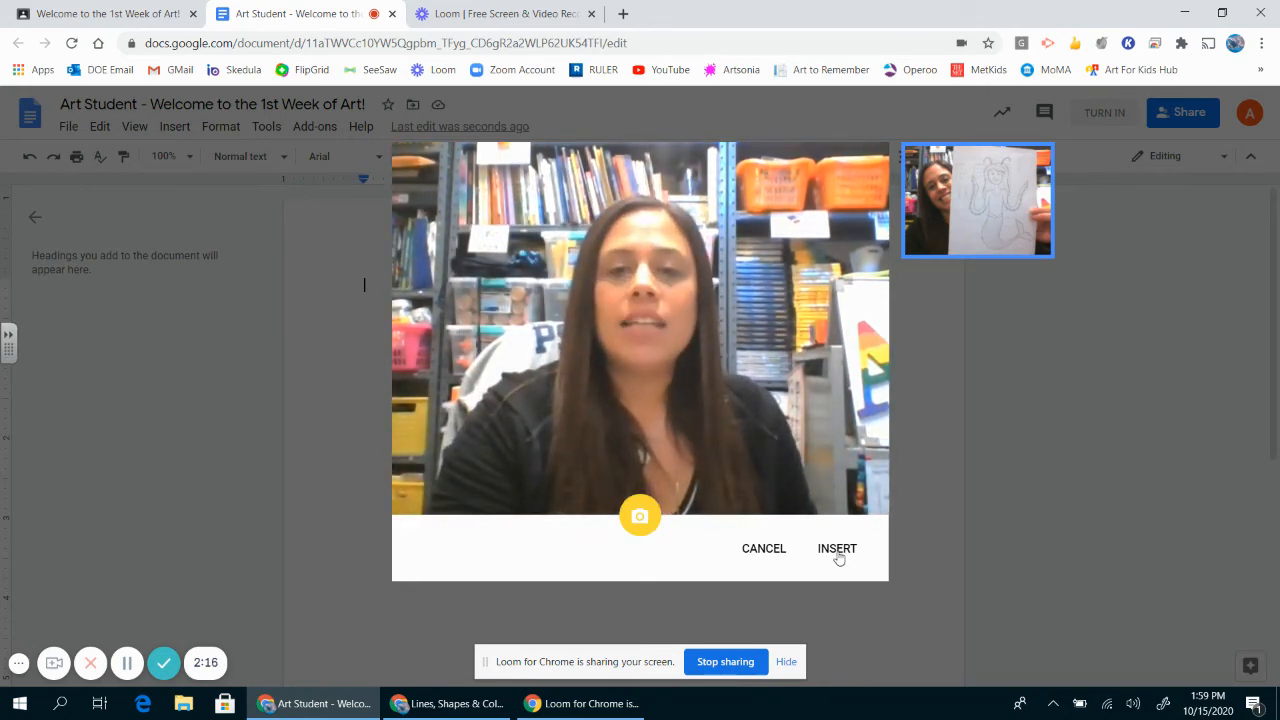
click(836, 548)
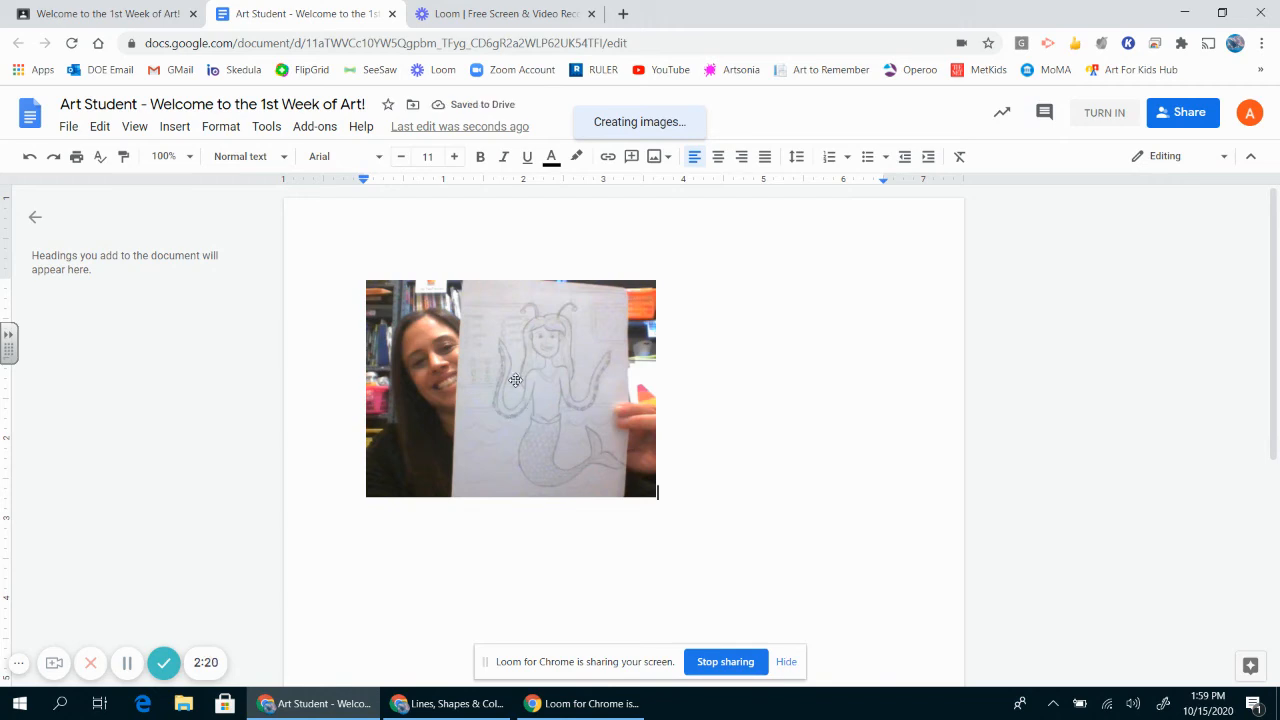
mouse_move(544, 374)
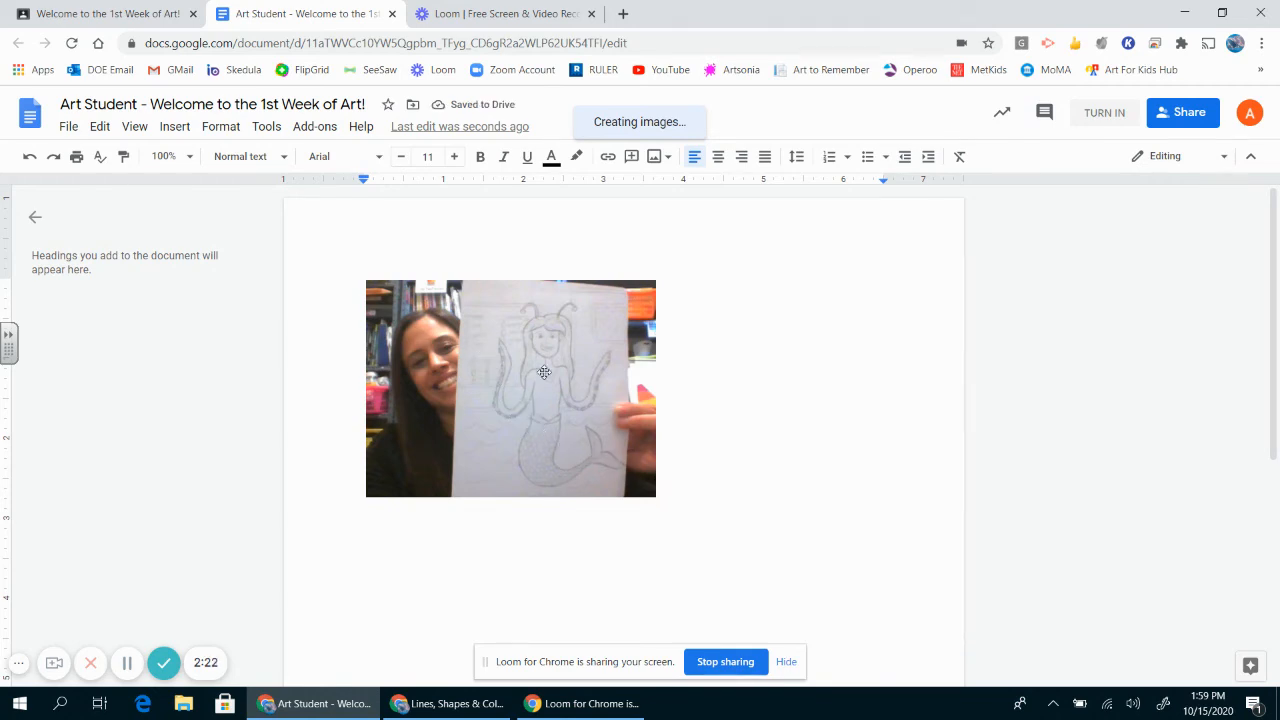
click(510, 388)
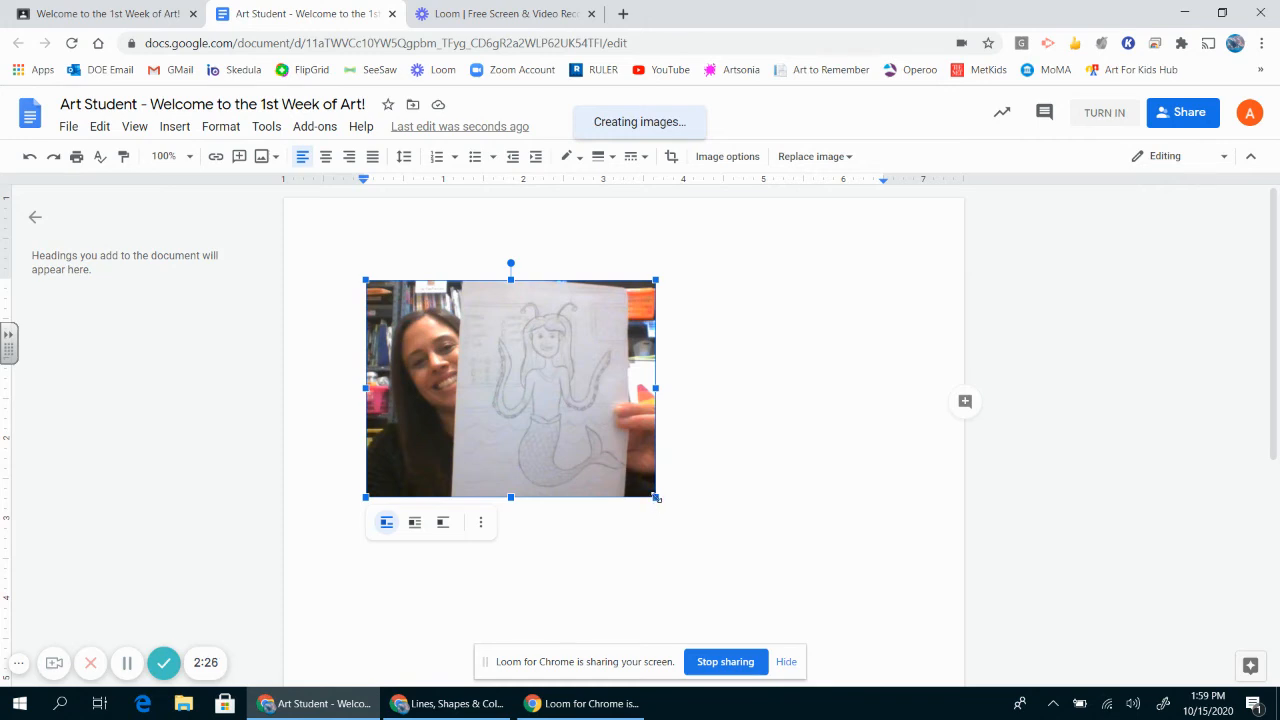
drag(656, 496, 872, 660)
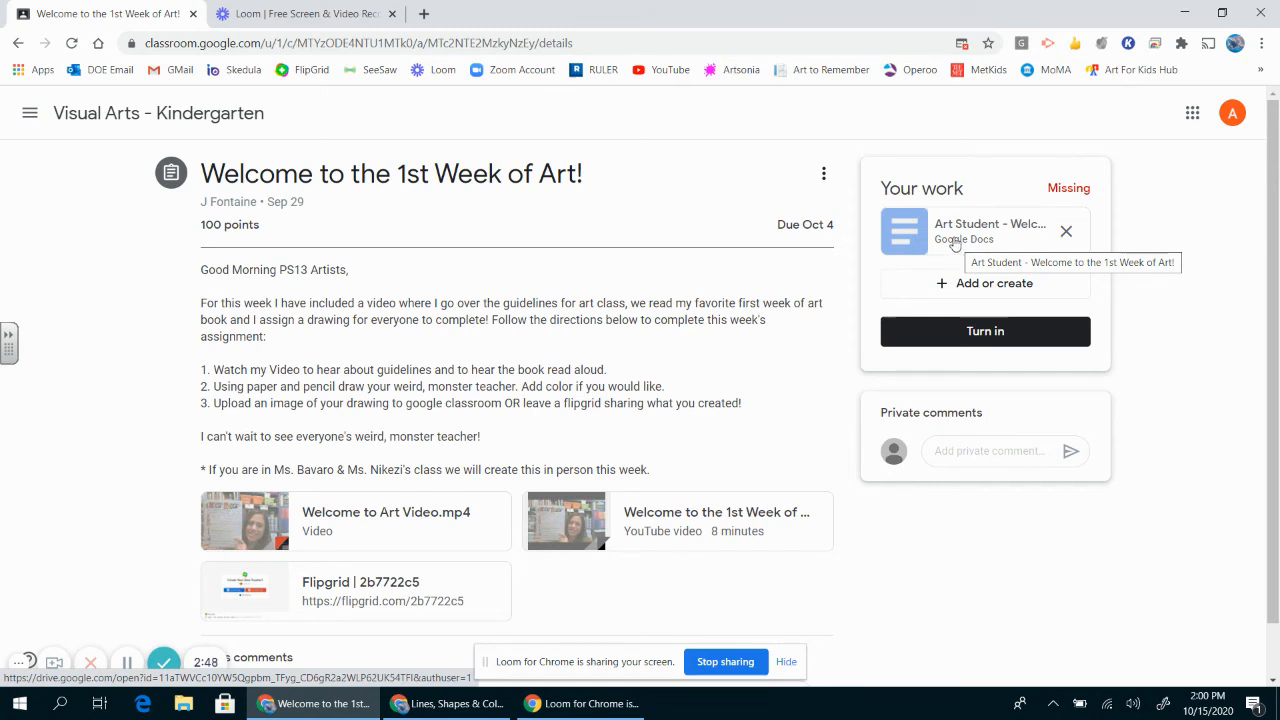
mouse_move(1100, 296)
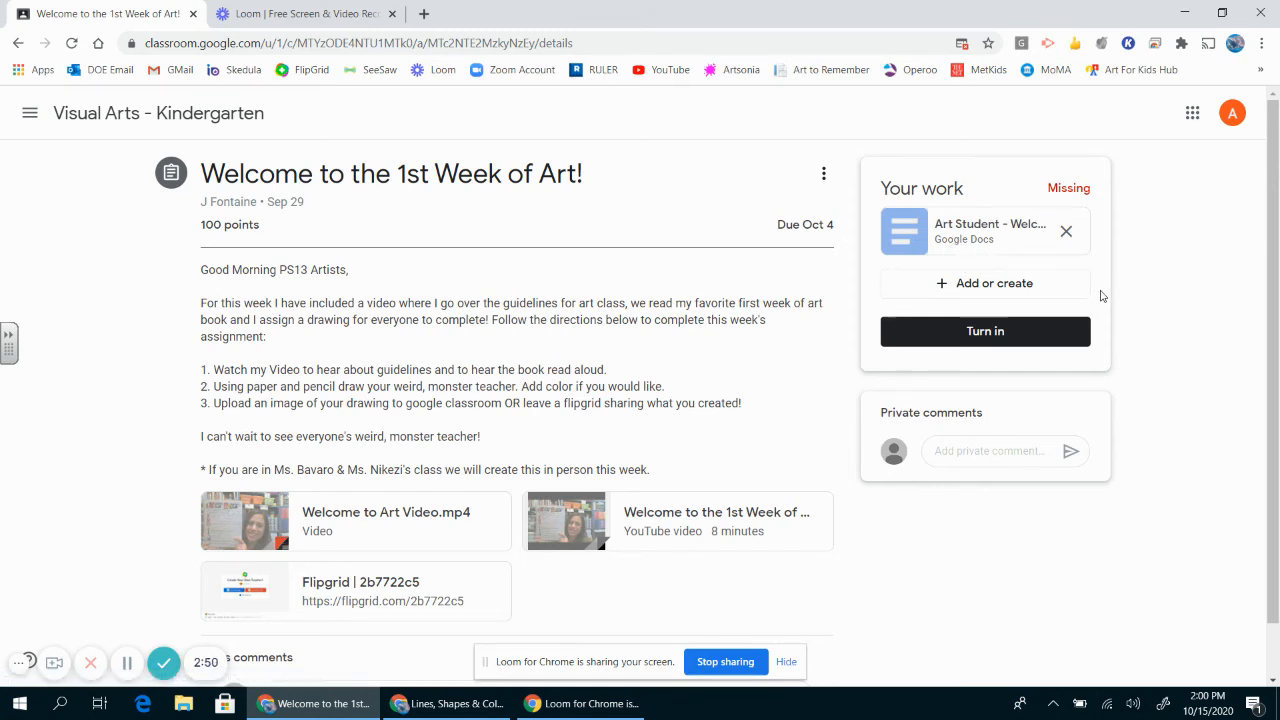
Back in Classroom, begin turning in the assignment with the drawing document attached
click(984, 232)
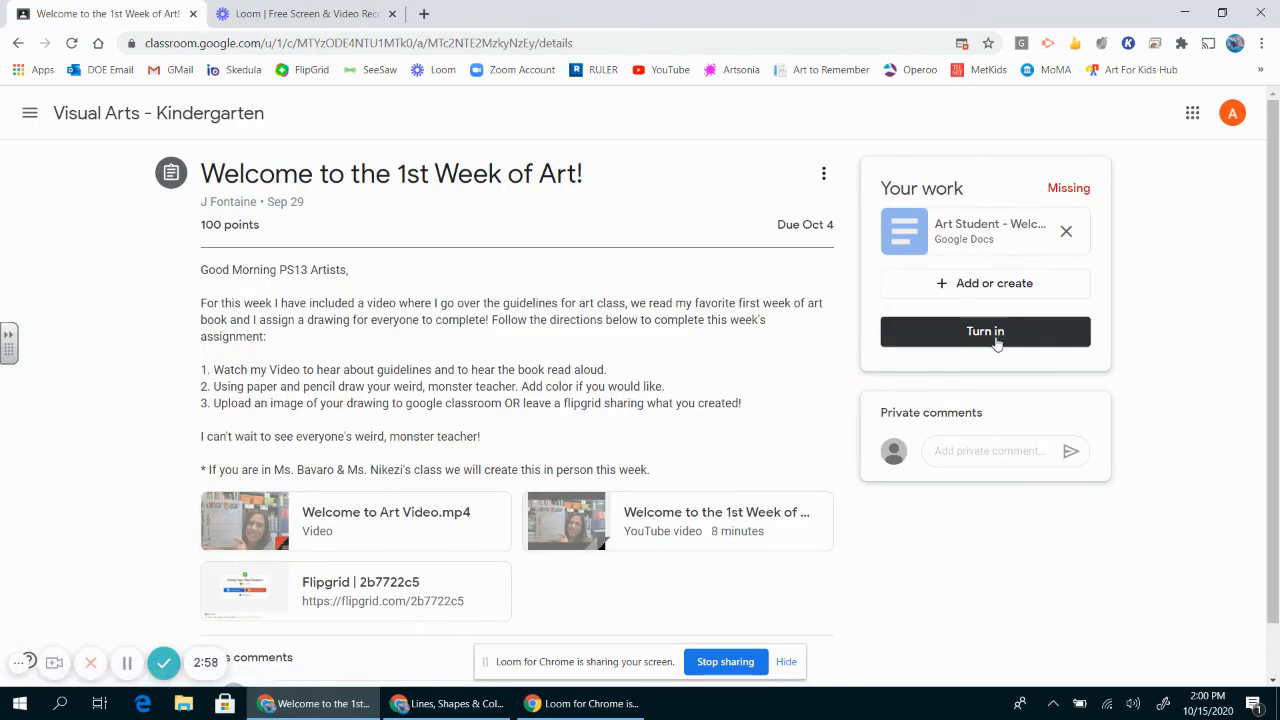
click(984, 332)
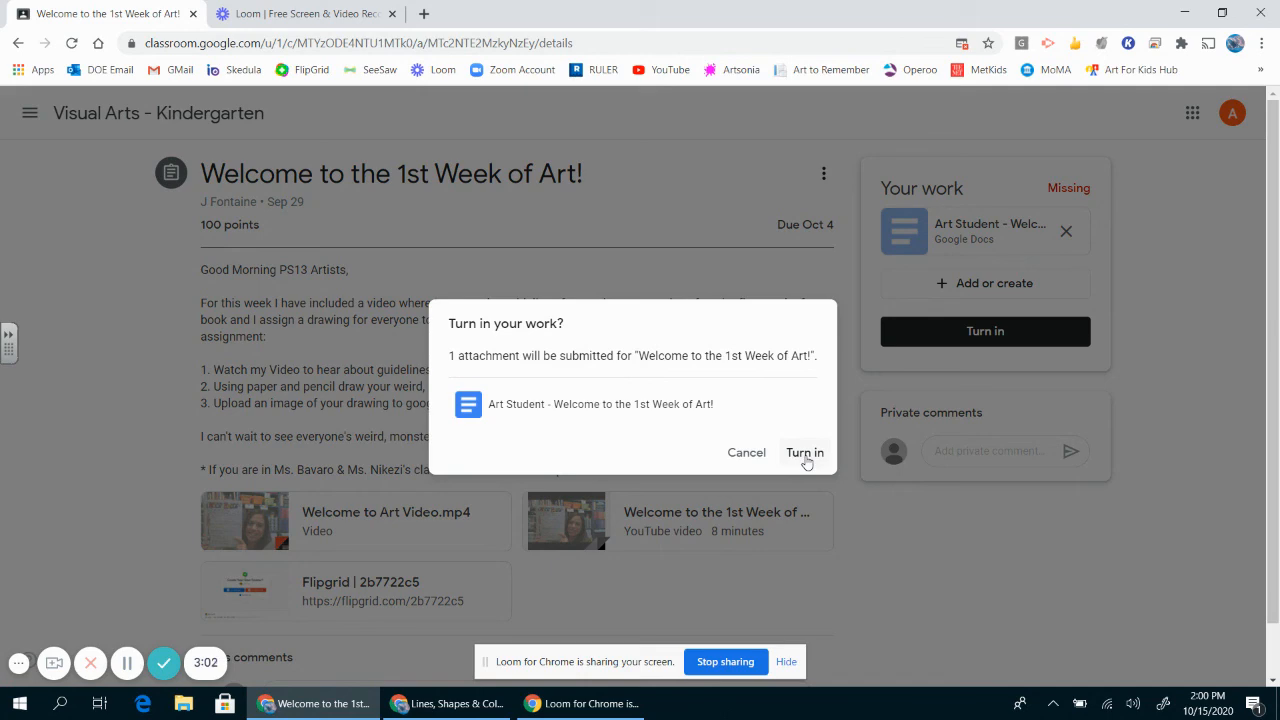
Confirm the turn-in so the assignment is marked turned in (late) with the document submitted
click(804, 452)
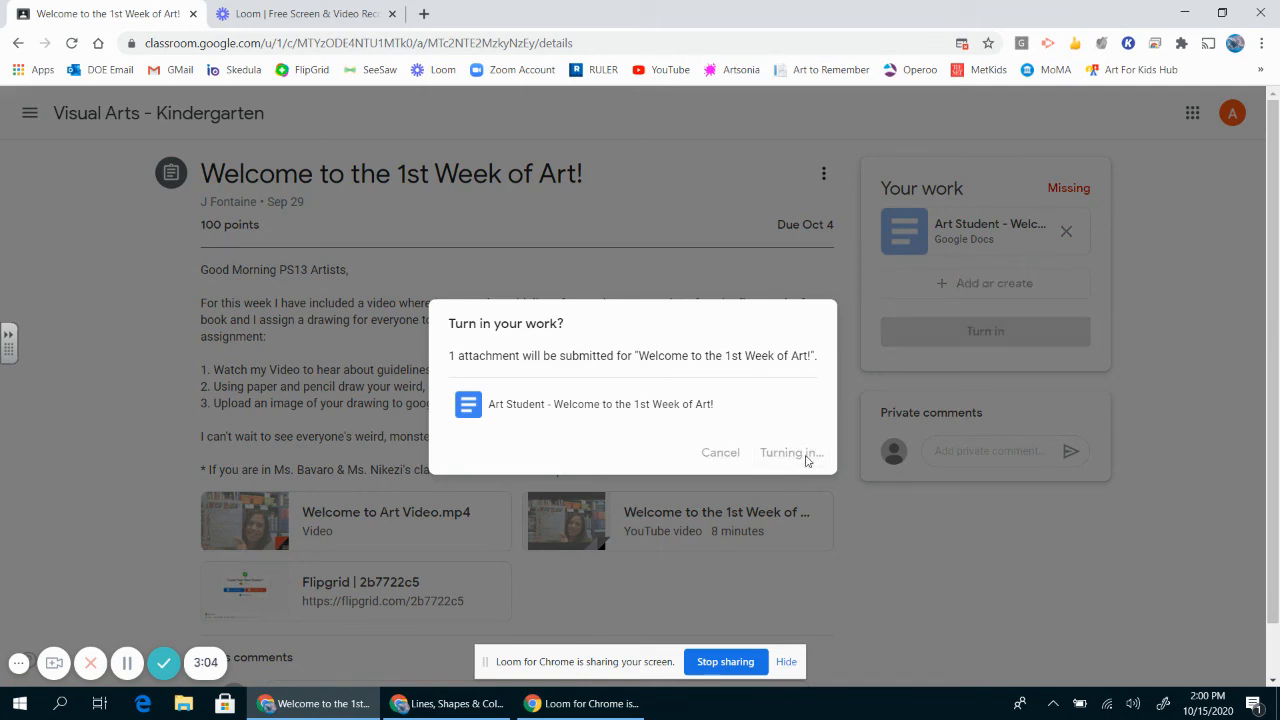
click(790, 452)
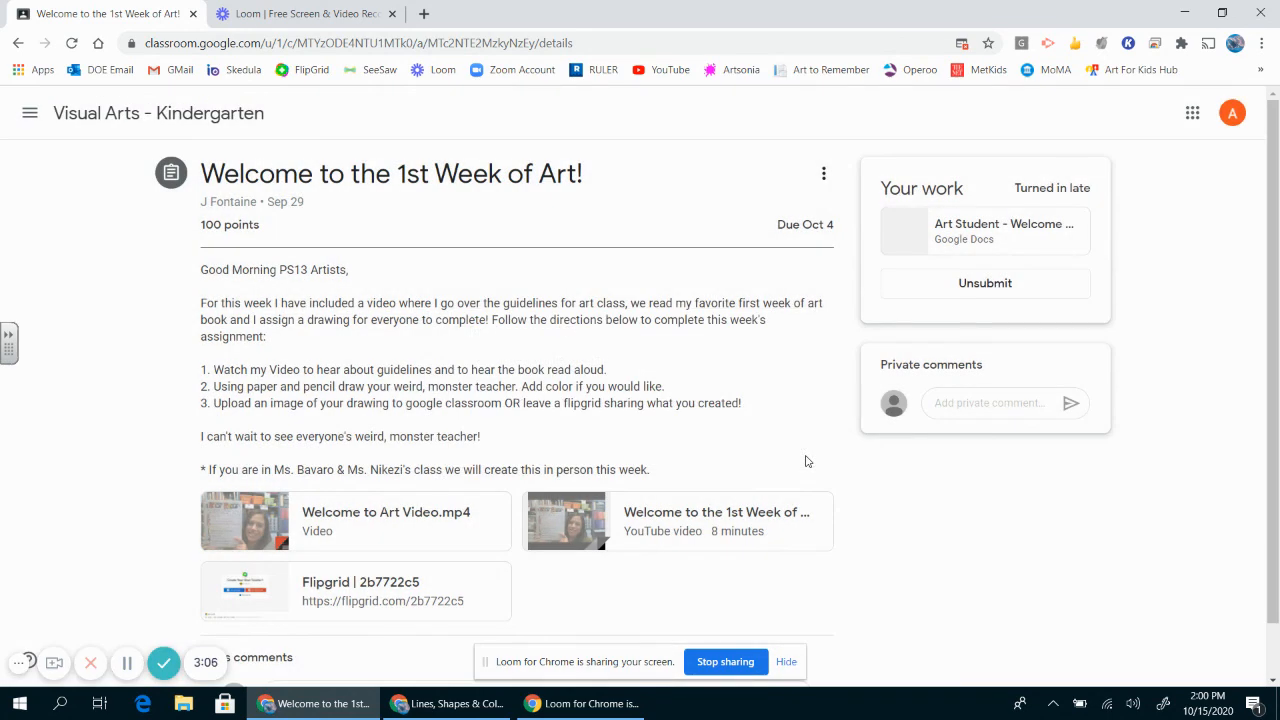